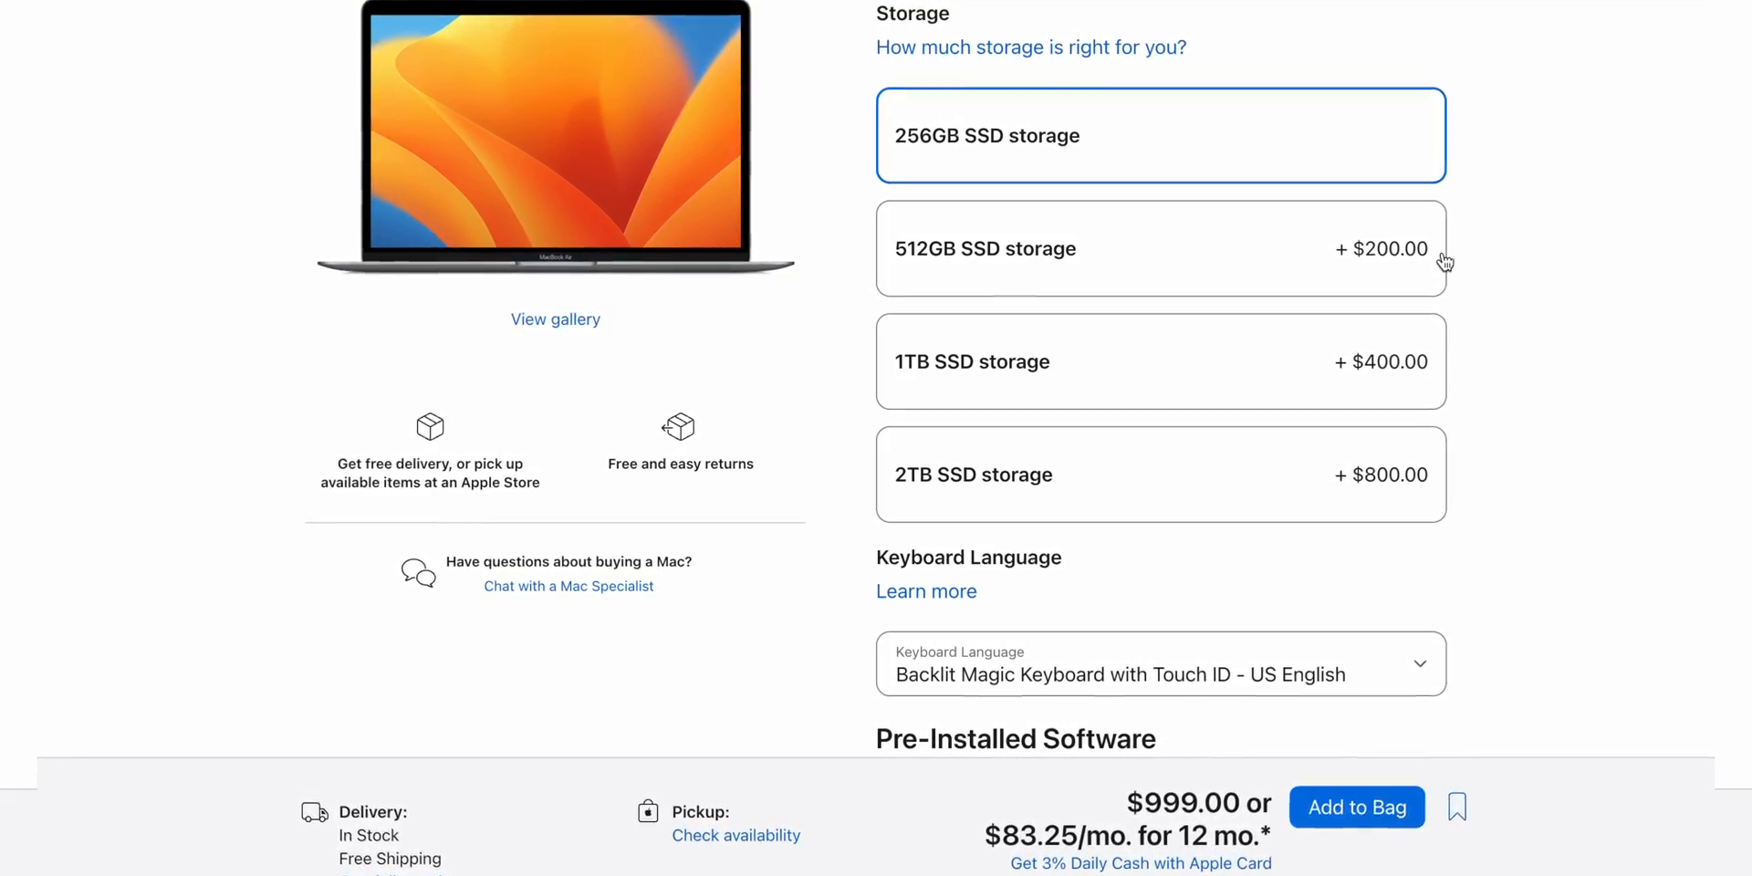
Step: Choose the 512GB SSD storage option for the MacBook Air, bringing the price to $1,199.00
click(1160, 248)
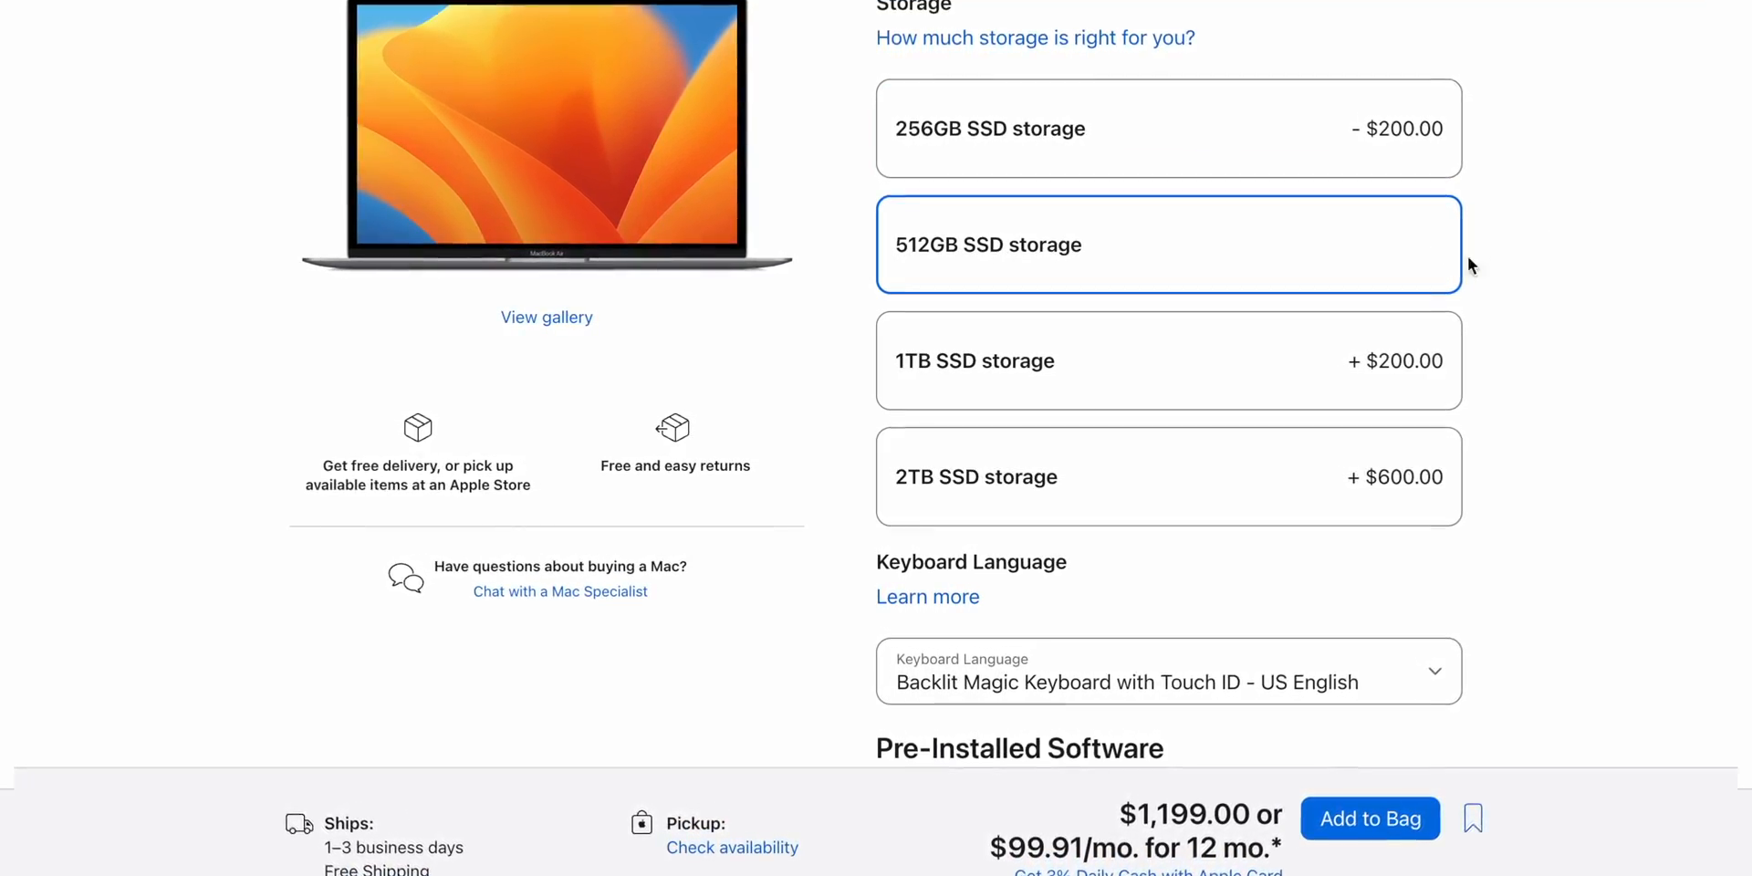
click(1168, 359)
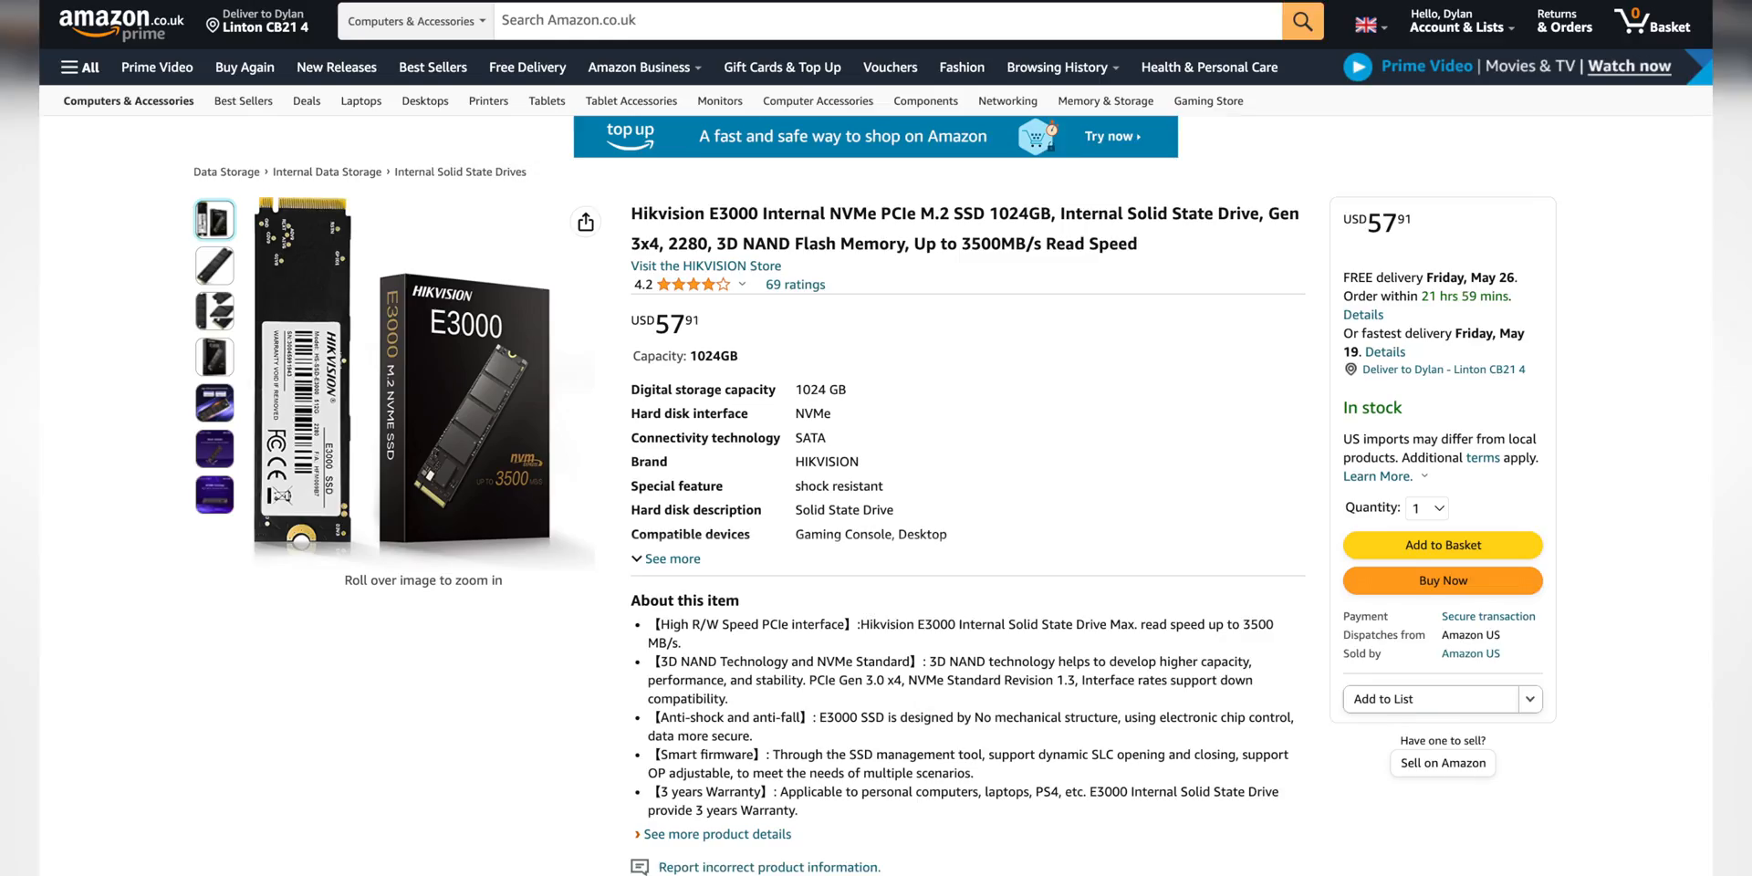
Step: Scroll through the Hikvision E3000 1024GB NVMe SSD listing's specs and price
scroll(down, 3)
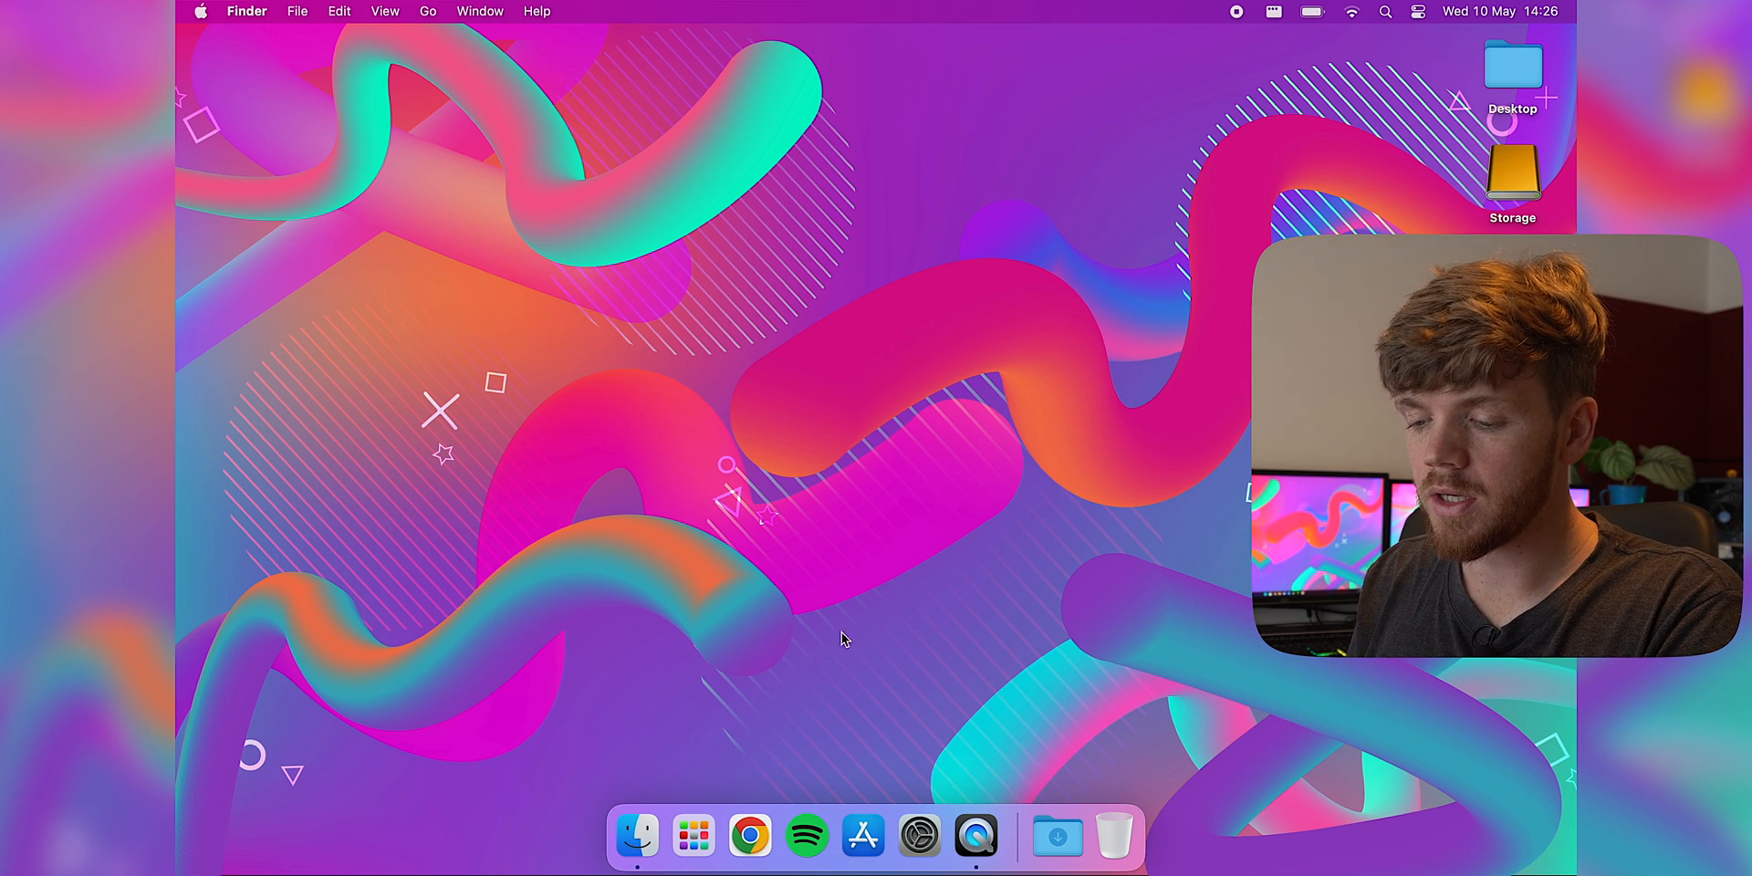
Step: Launch Disk Speed Test from Launchpad and benchmark the Storage drive, reaching about 39.3 MB/s write
click(691, 836)
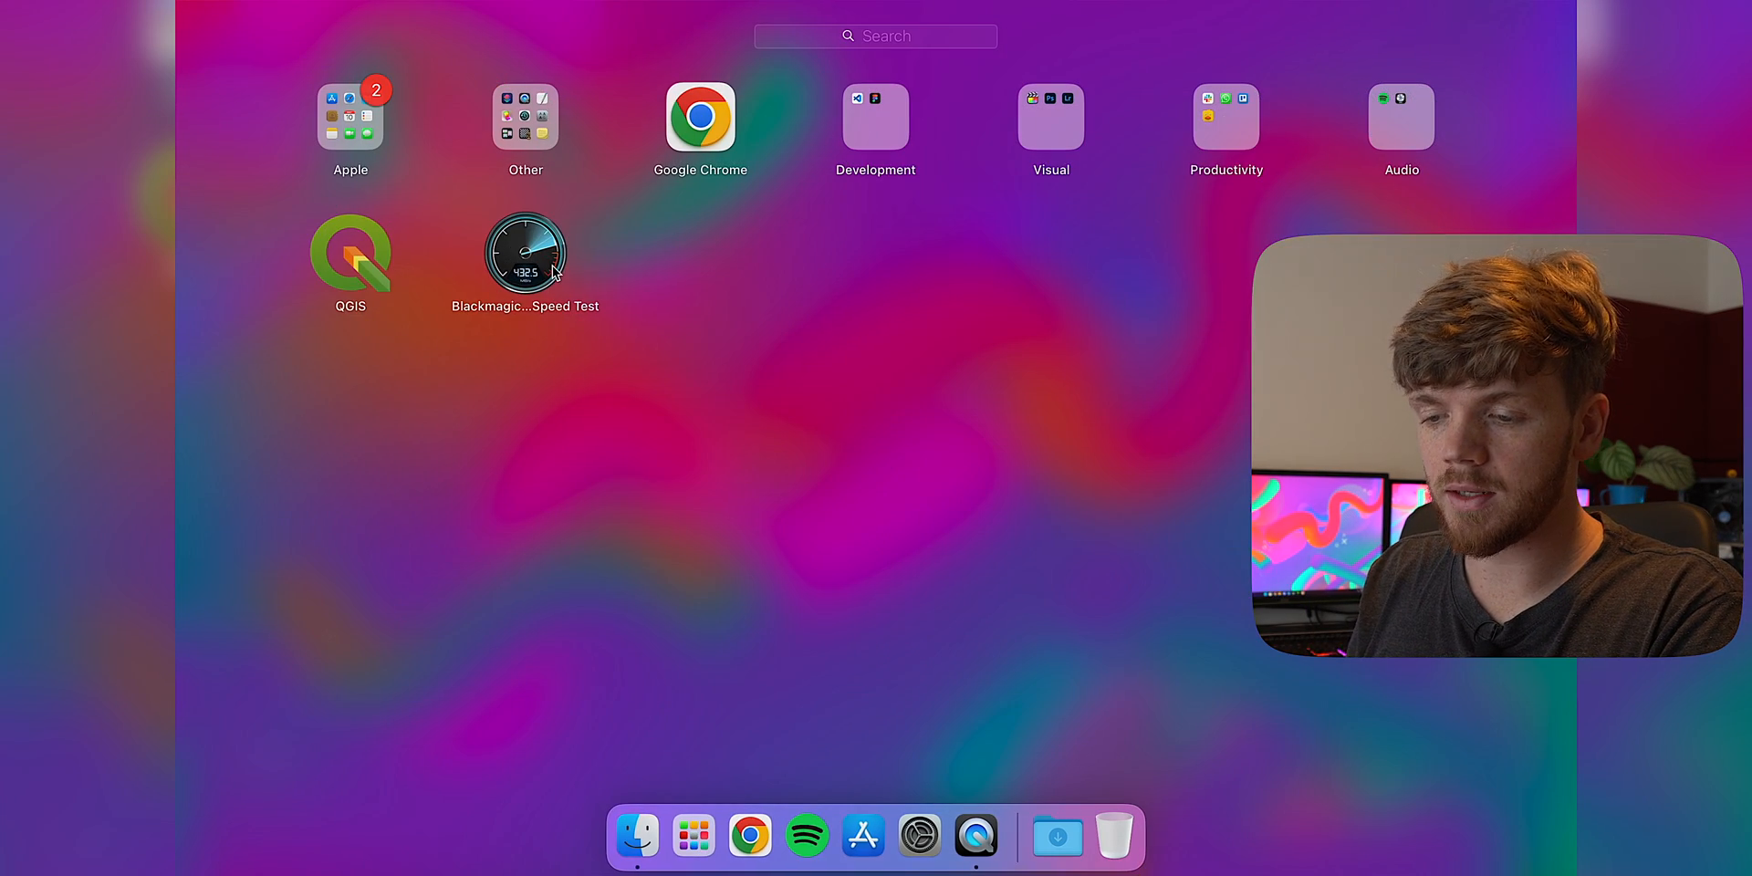
click(525, 250)
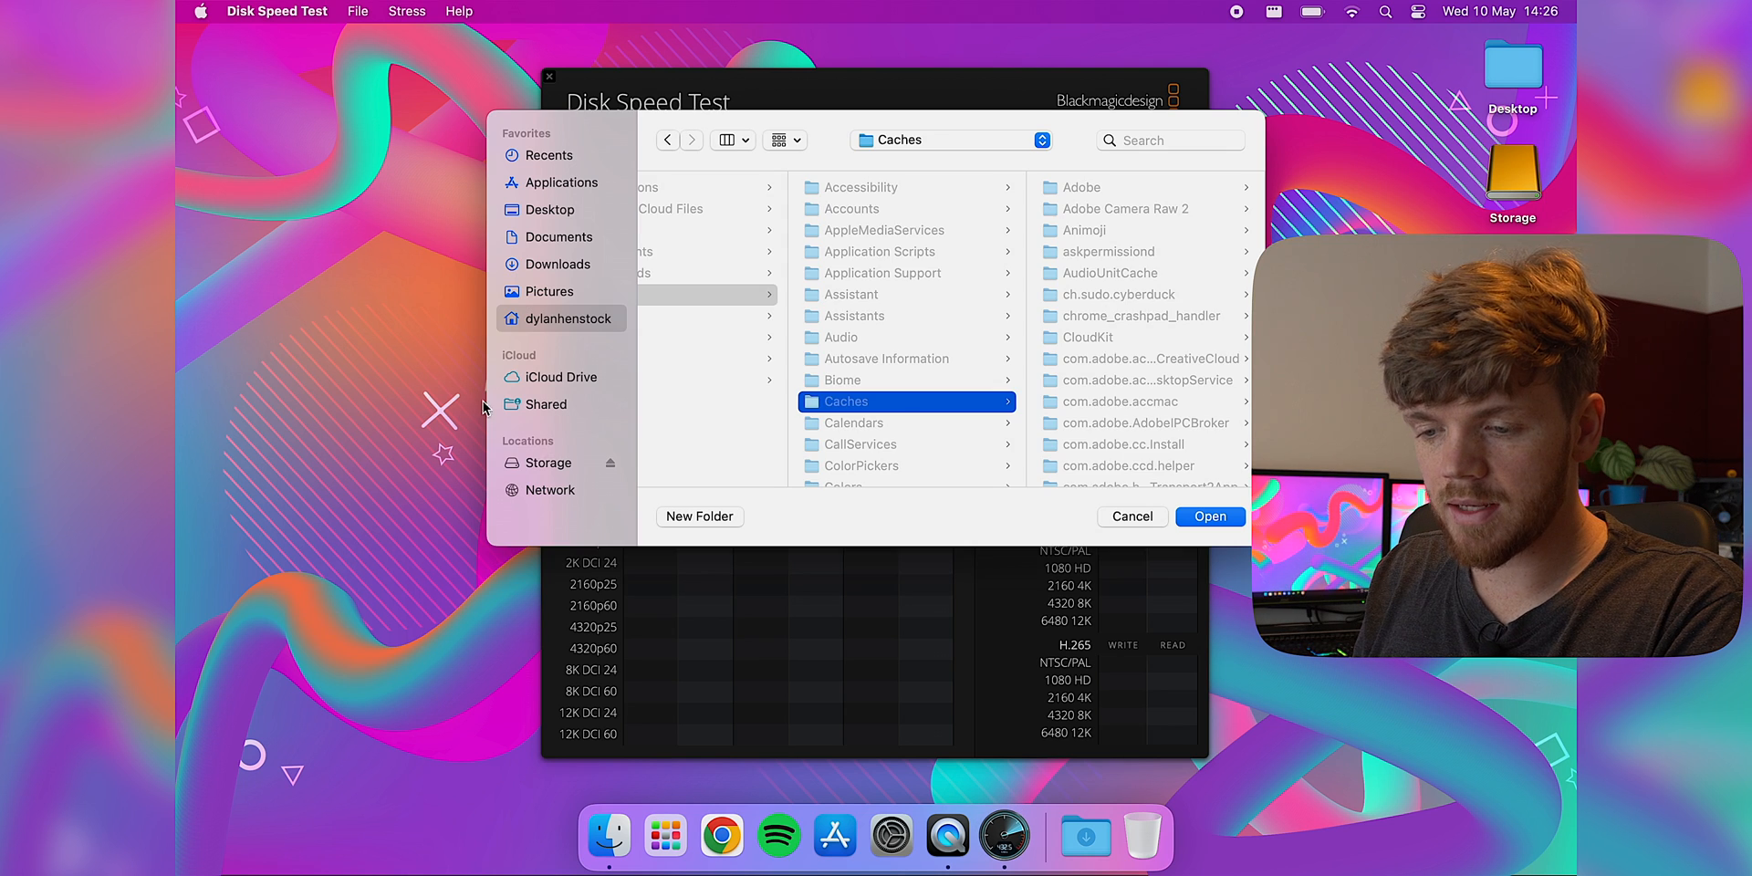
click(1209, 517)
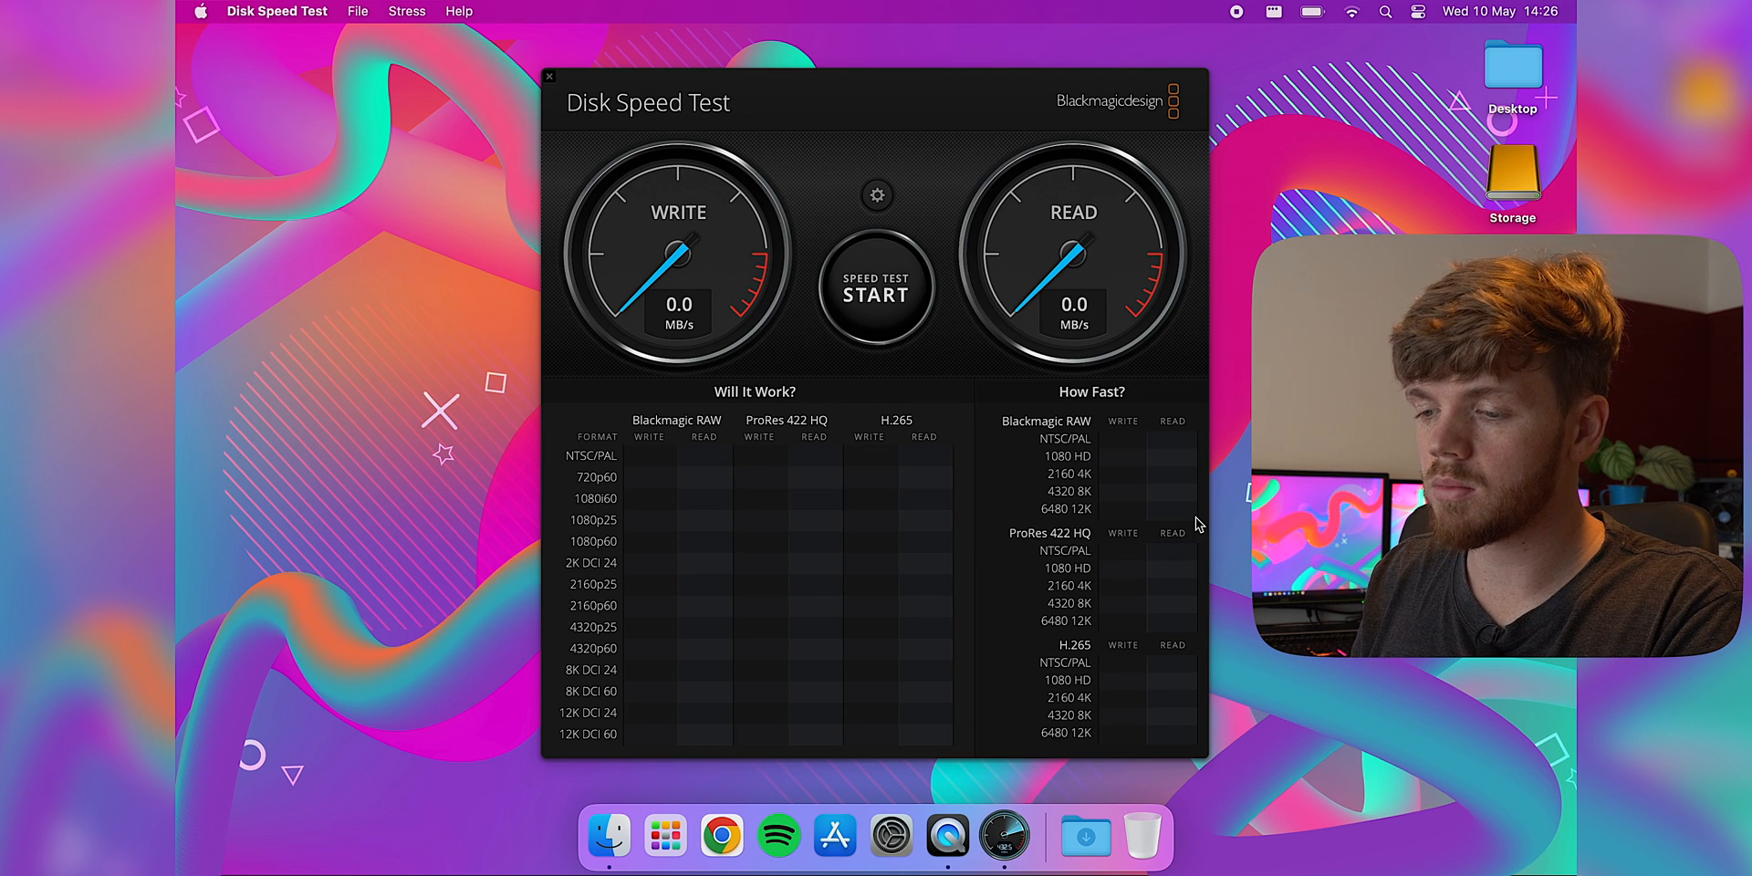
click(876, 288)
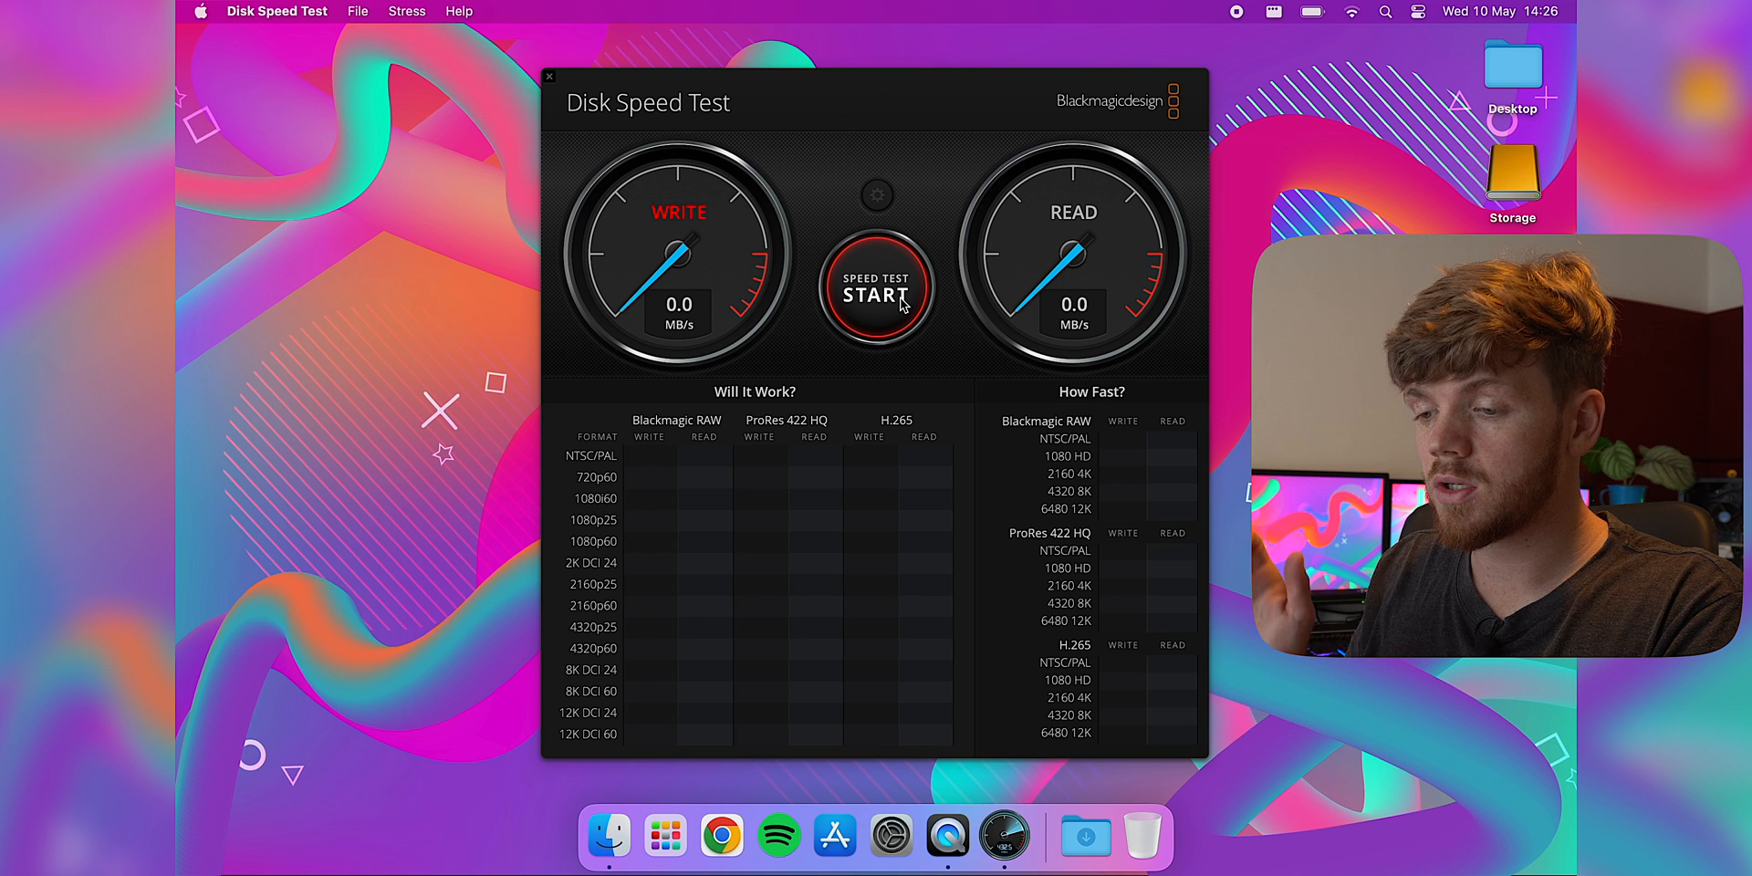
click(876, 285)
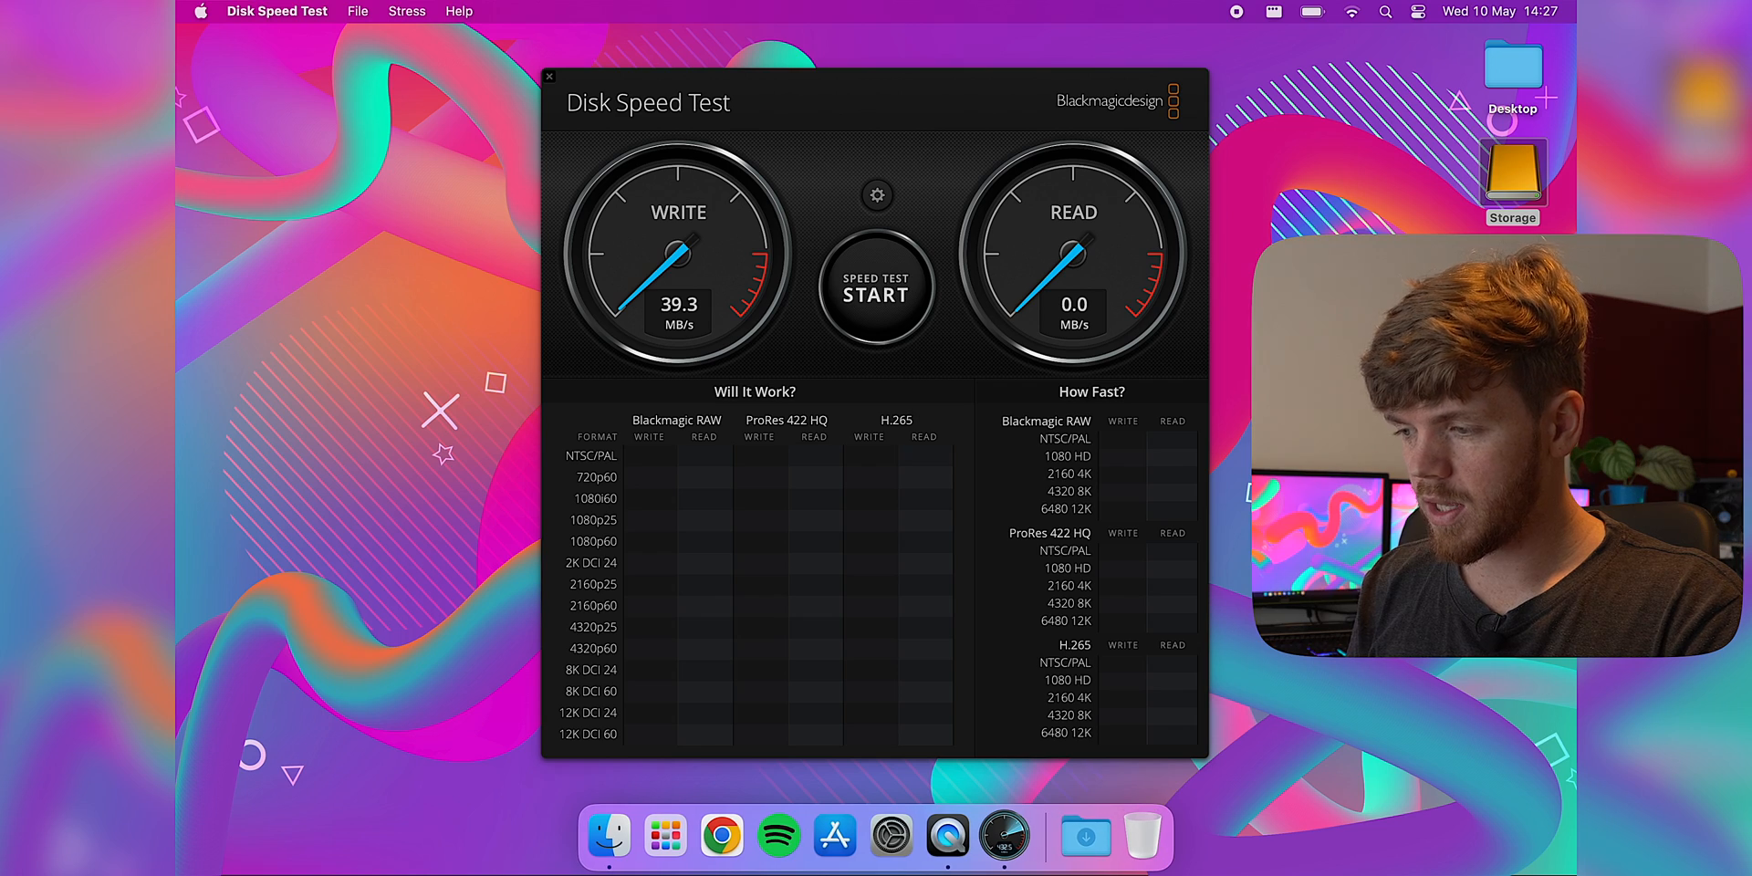
click(549, 76)
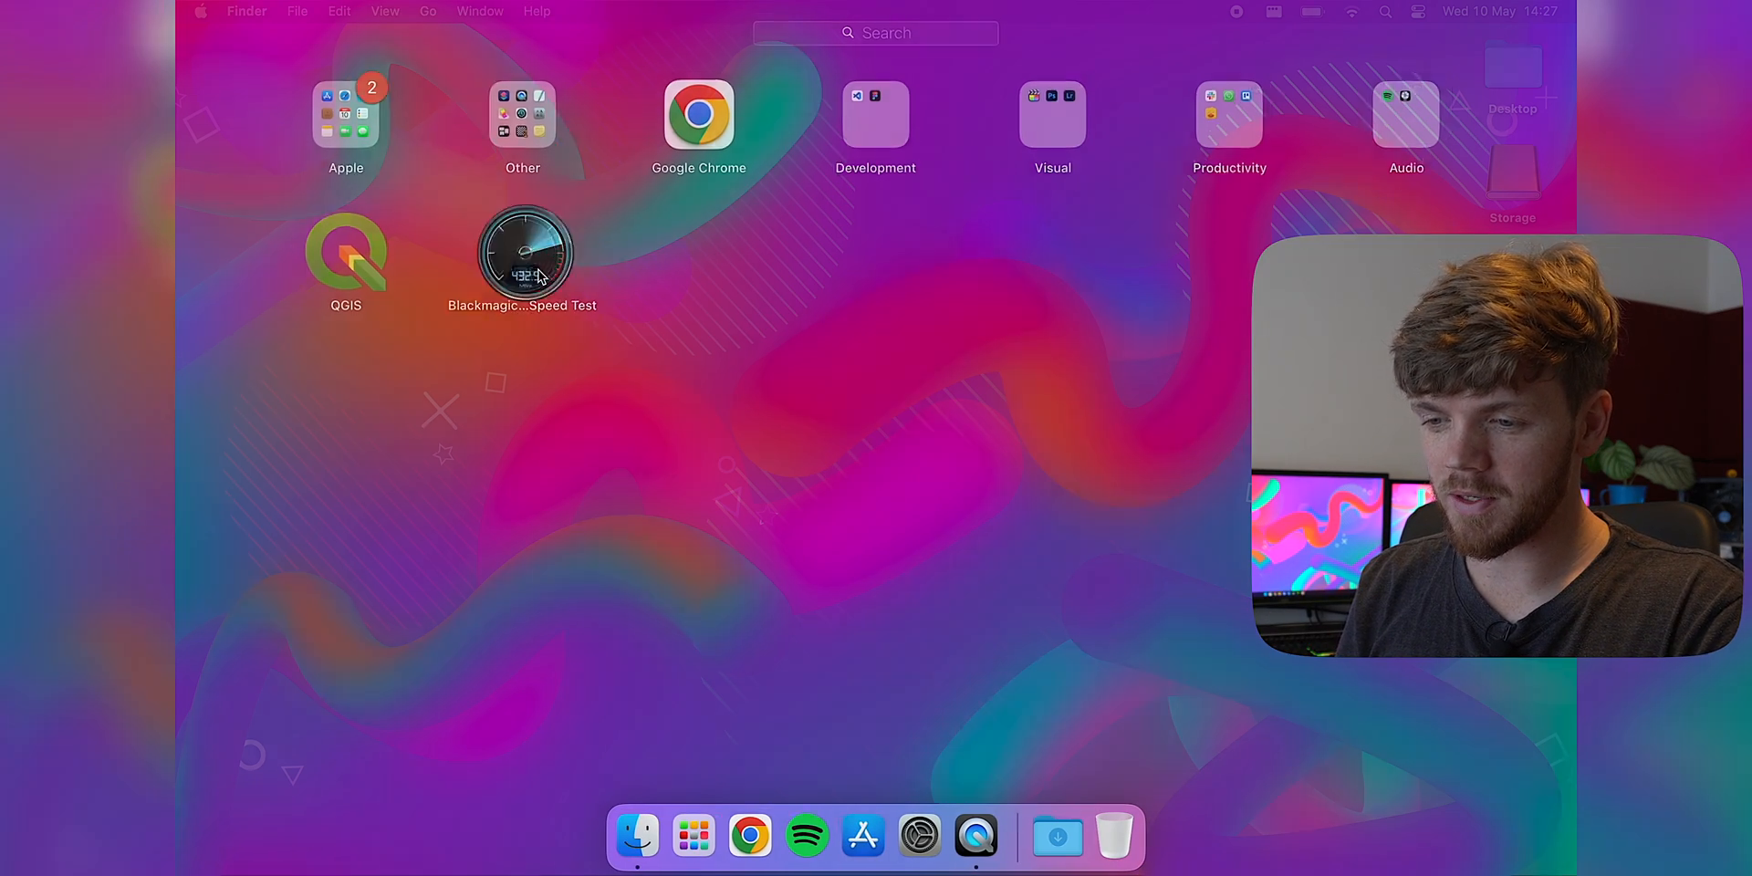
Step: Relaunch Disk Speed Test and rerun the benchmark, now reaching about 844.4 MB/s write
double_click(523, 252)
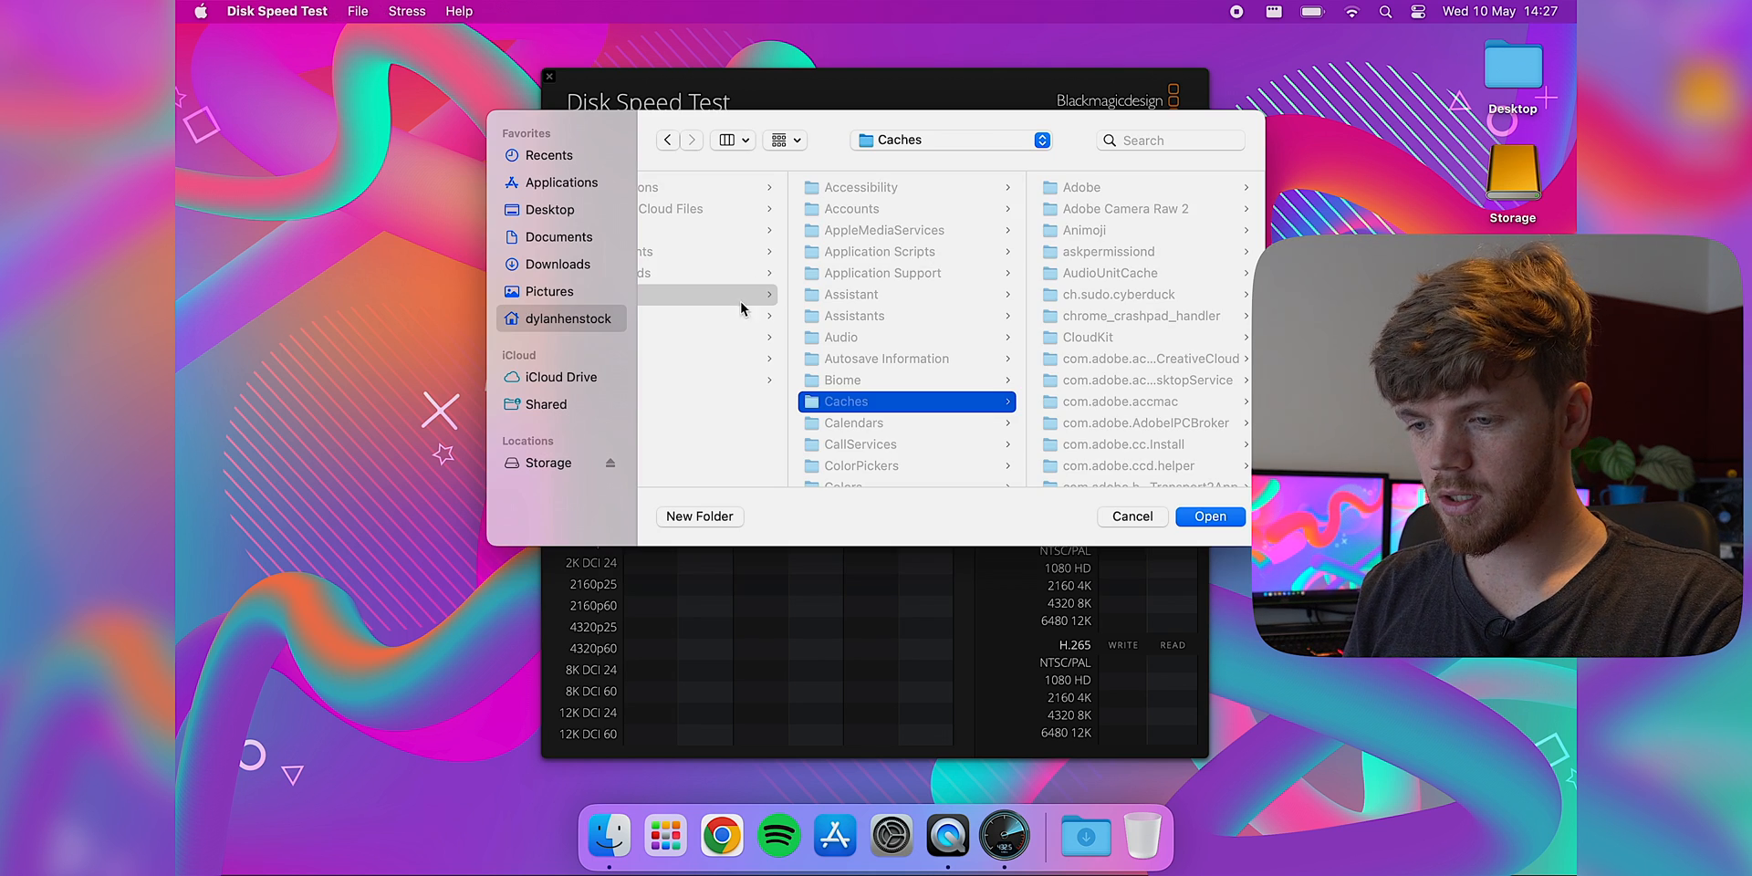
click(1130, 517)
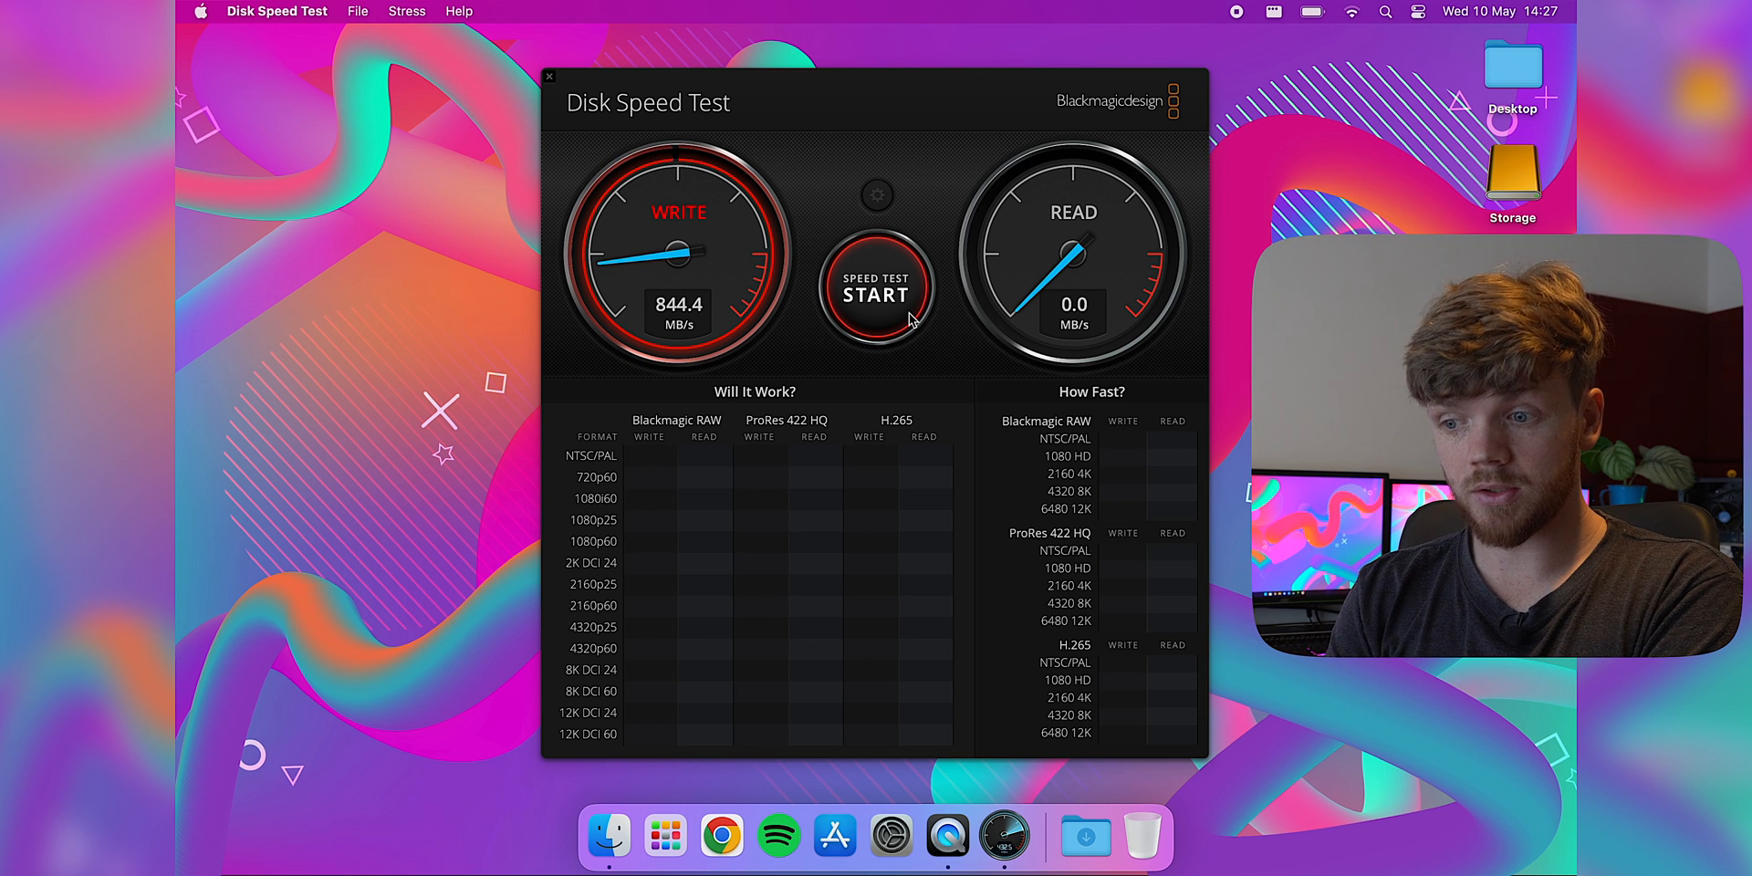
click(876, 288)
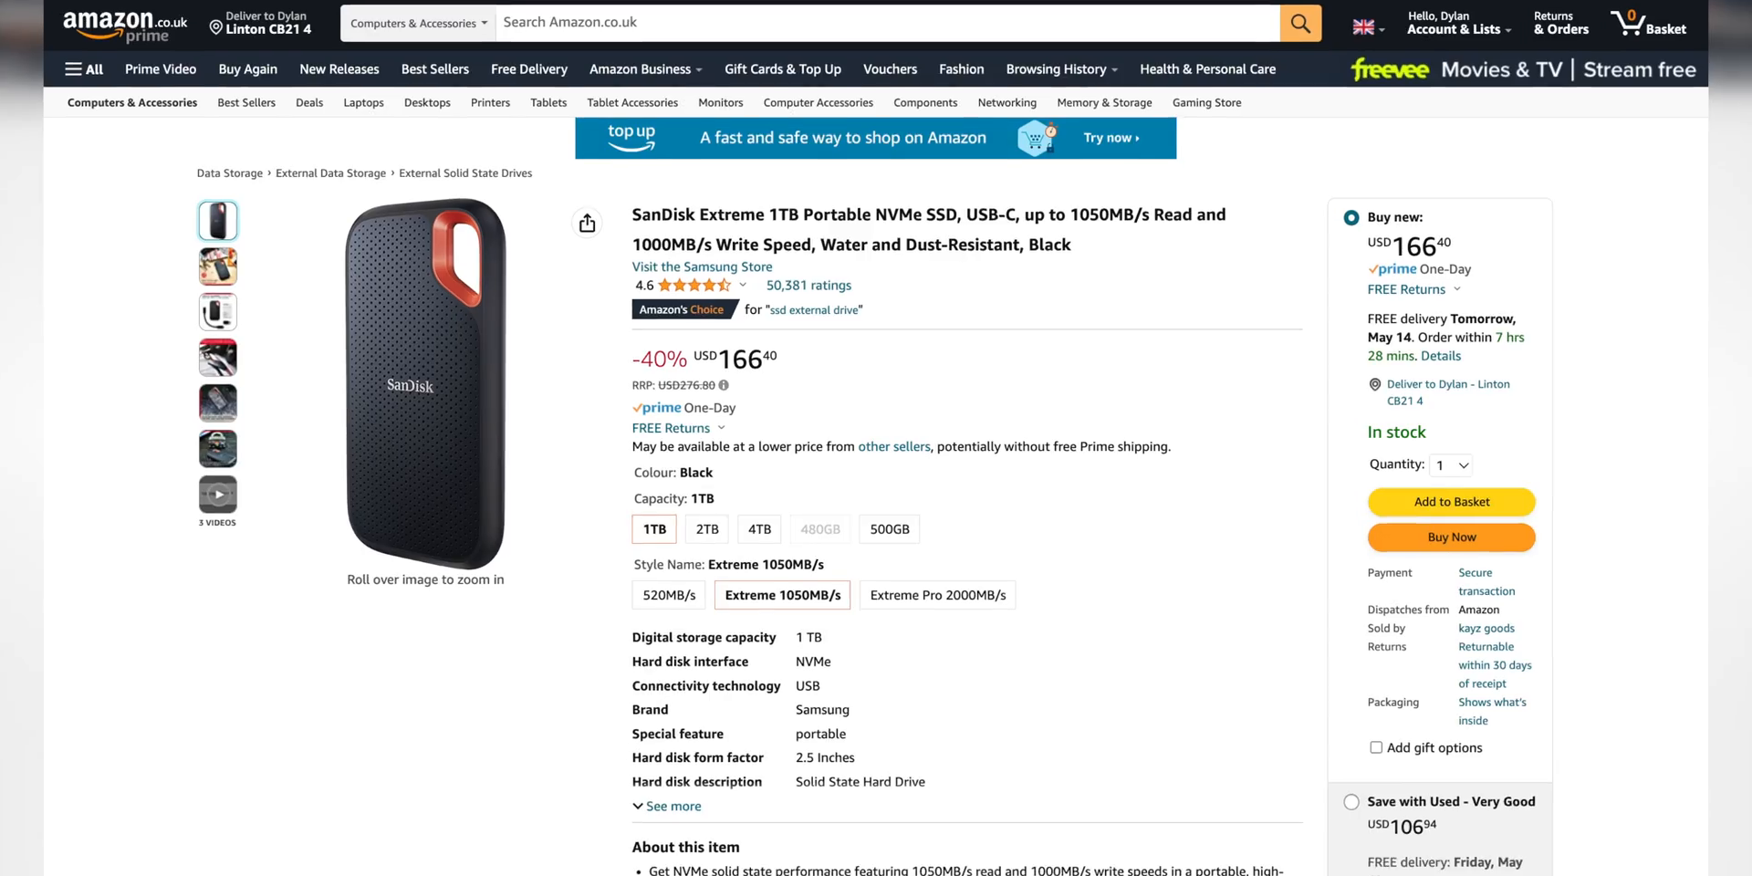
Step: Scroll the SanDisk Extreme 1TB listing, then the Hikvision E3000 listing at $57.91
scroll(down, 3)
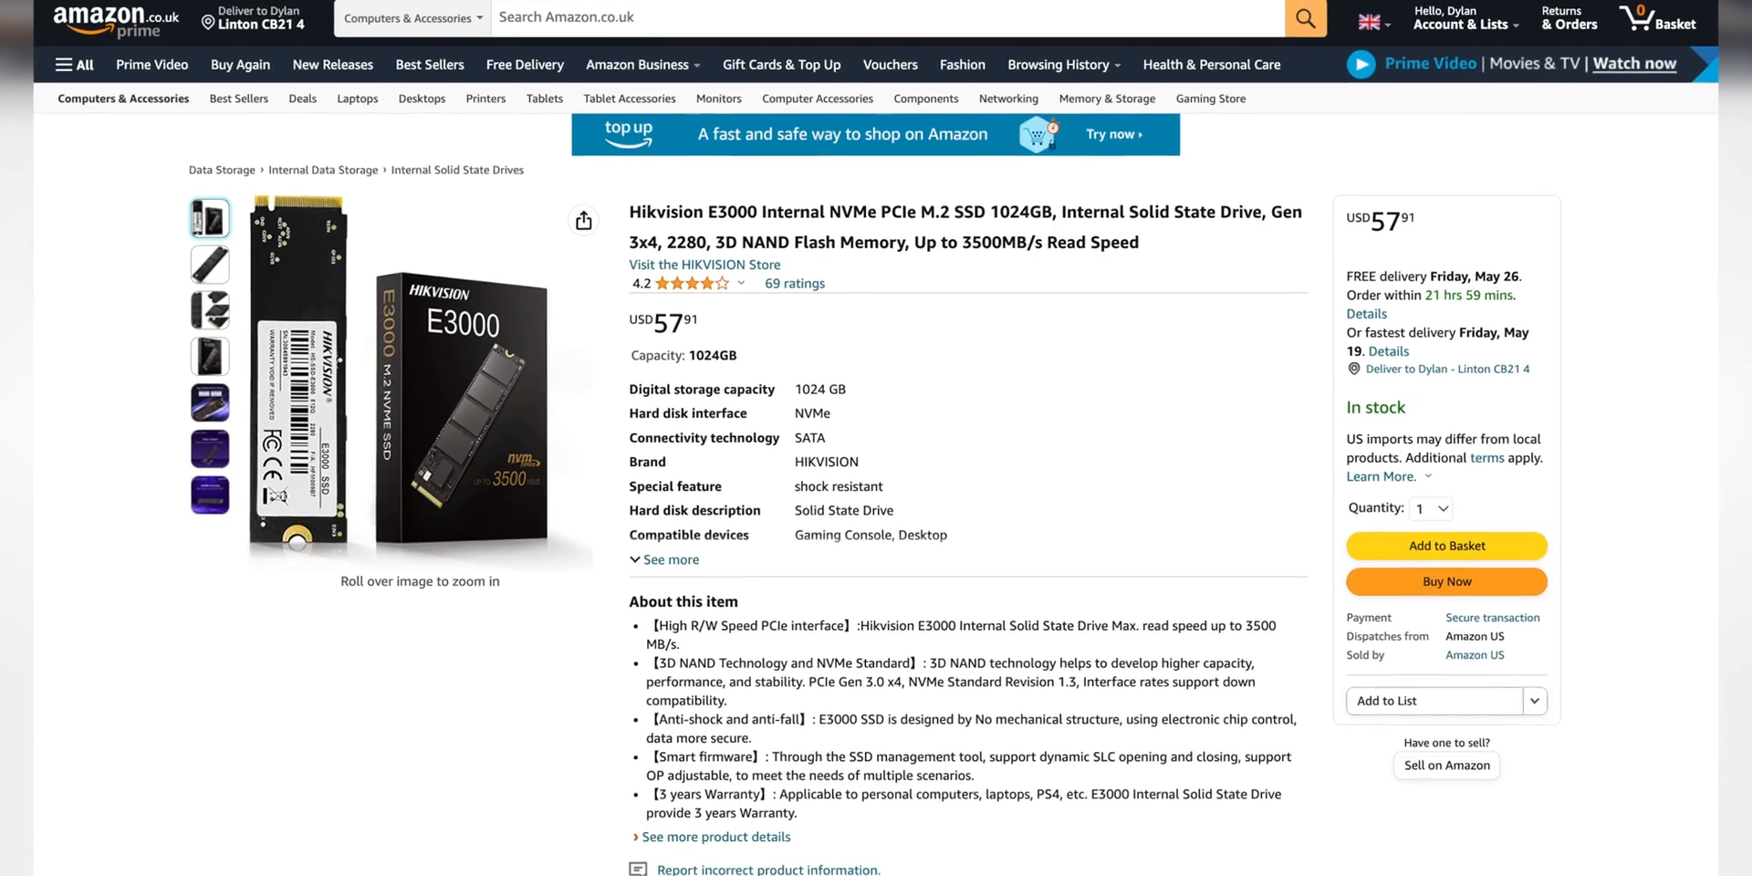
scroll(down, 3)
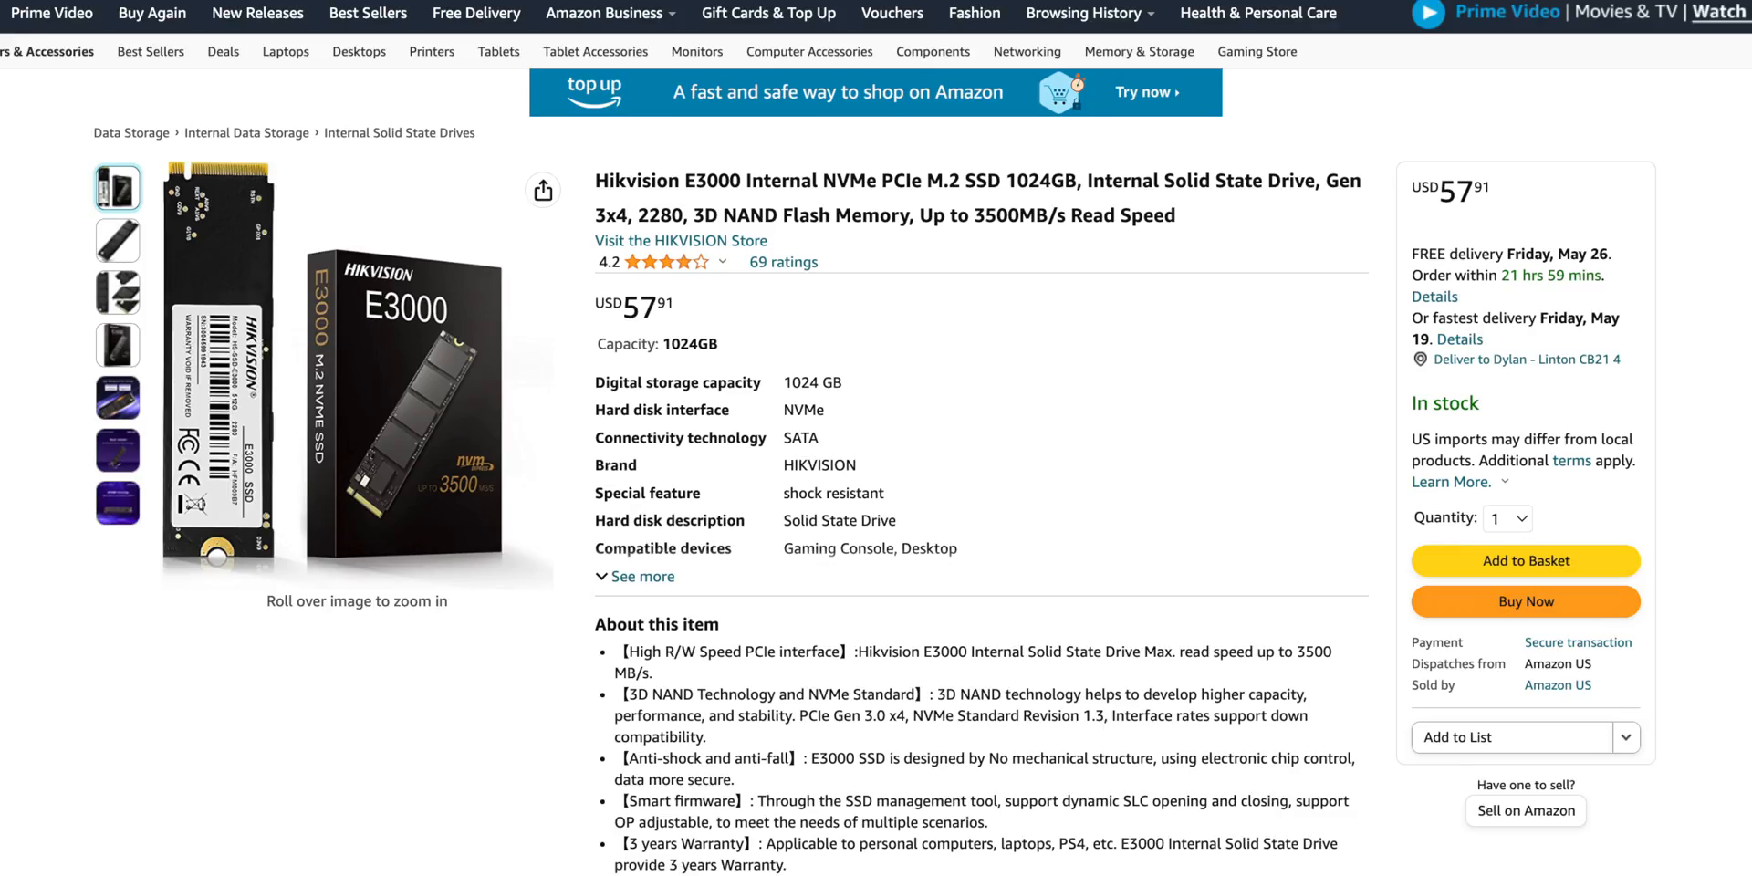